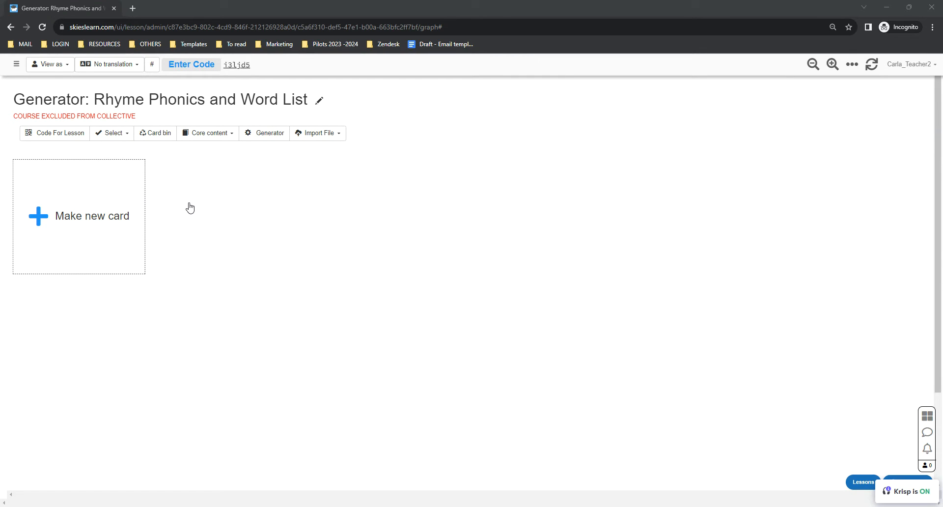
mouse_move(252, 197)
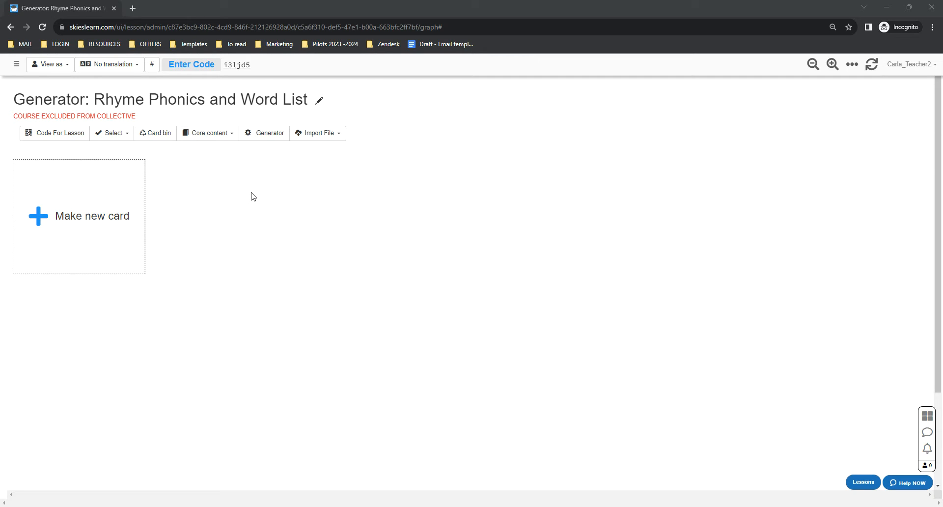
mouse_move(267, 134)
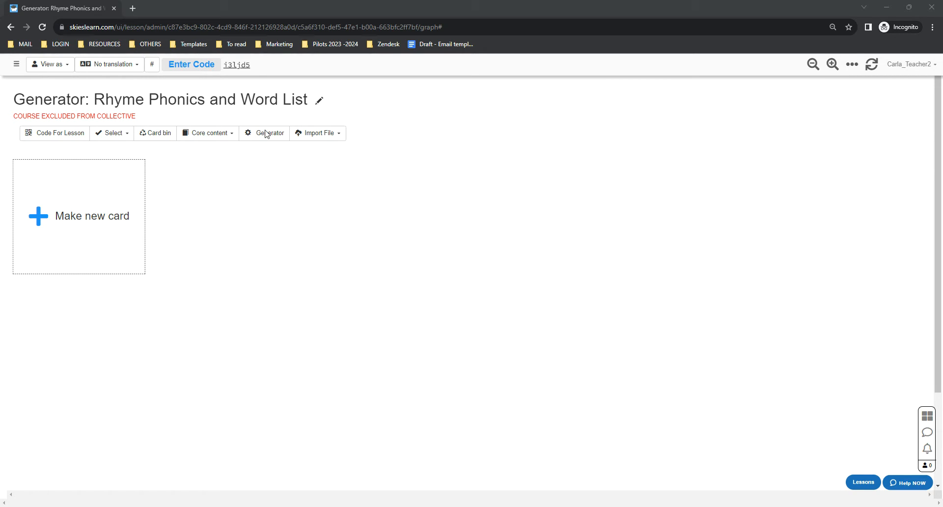
Peek at the generator list, dismiss it, and bring up the Make new card options
left_click(267, 133)
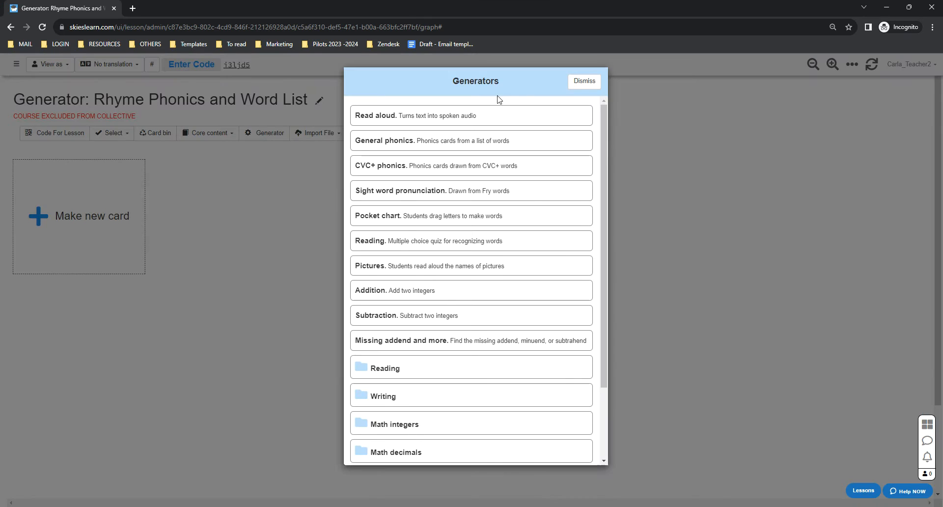
left_click(584, 81)
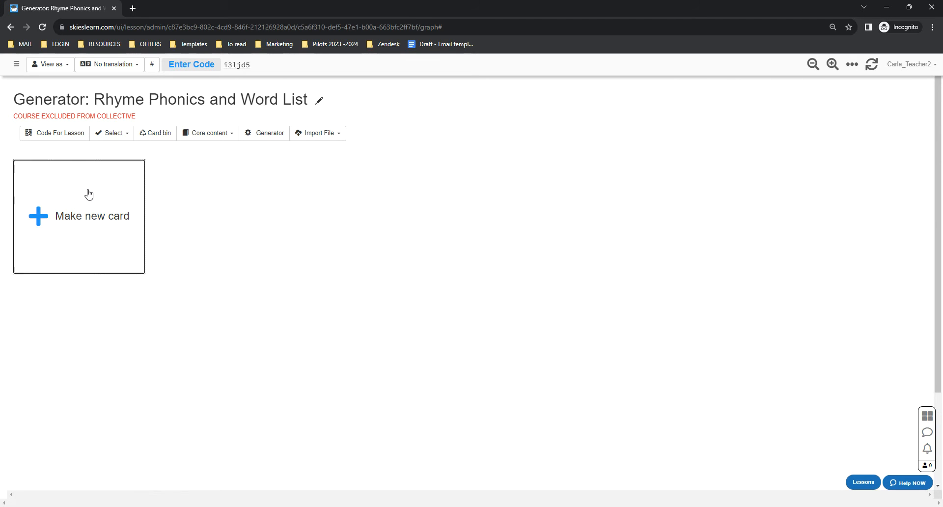
left_click(89, 194)
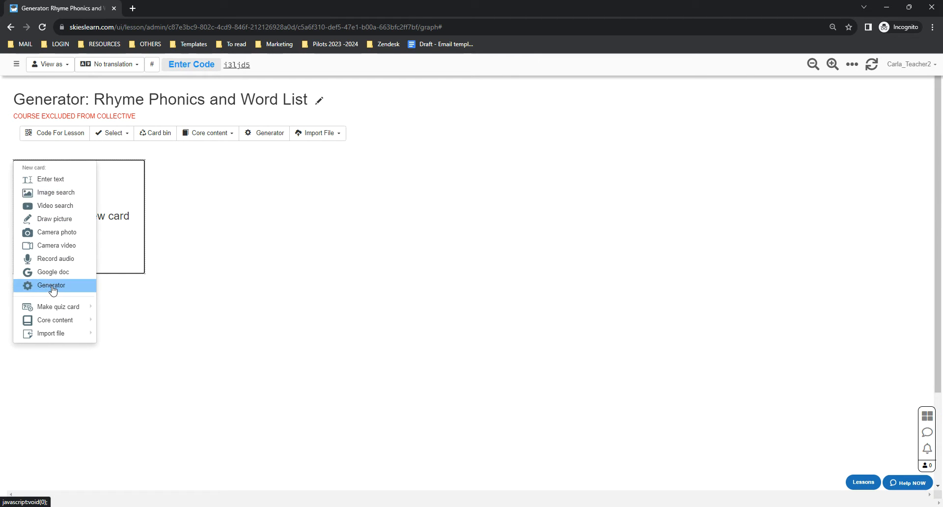
Choose Generator for the new card and enter the folder holding the rhyme generators
left_click(50, 285)
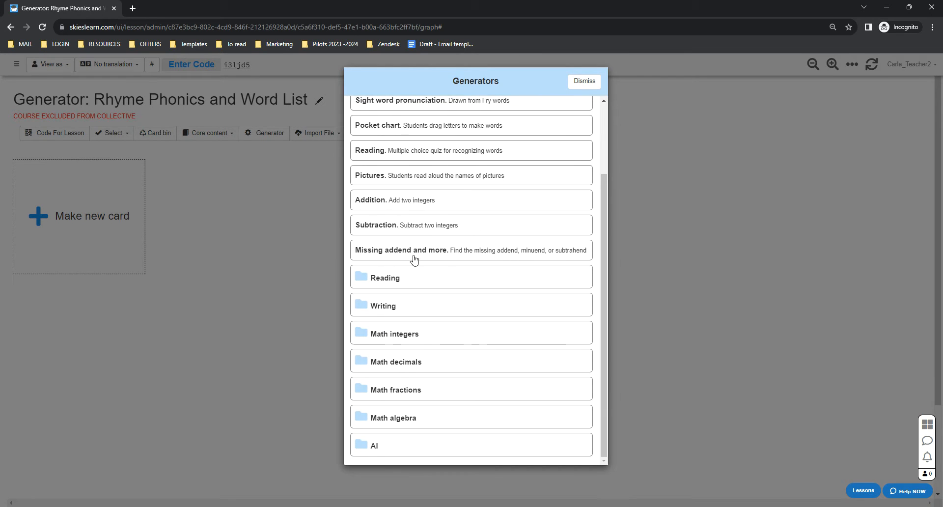
left_click(385, 277)
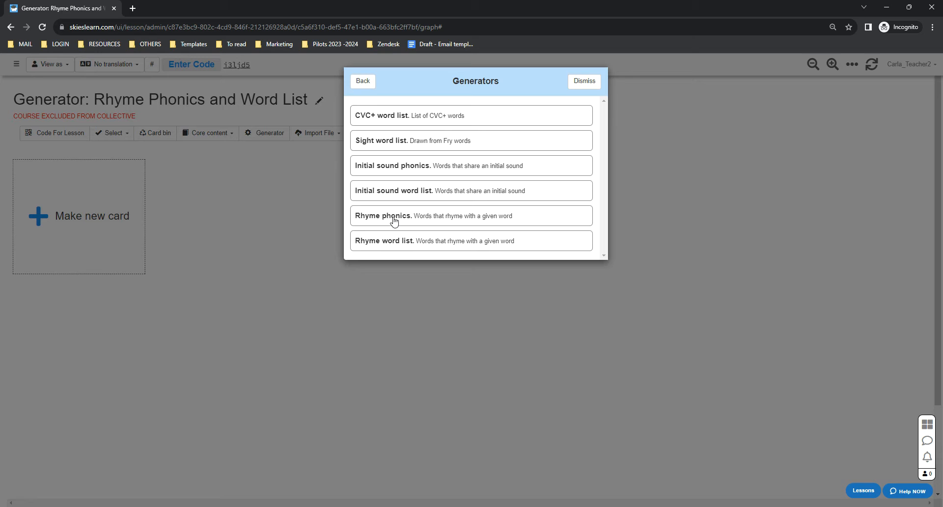
Pick Rhyme phonics and enter 'Bay' as the word, keeping Number of cards at 10
left_click(392, 215)
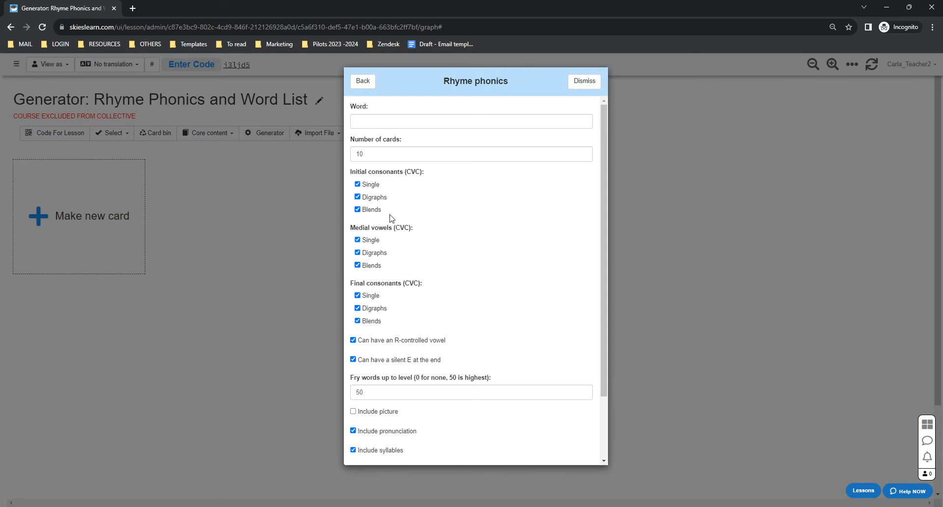
left_click(471, 120)
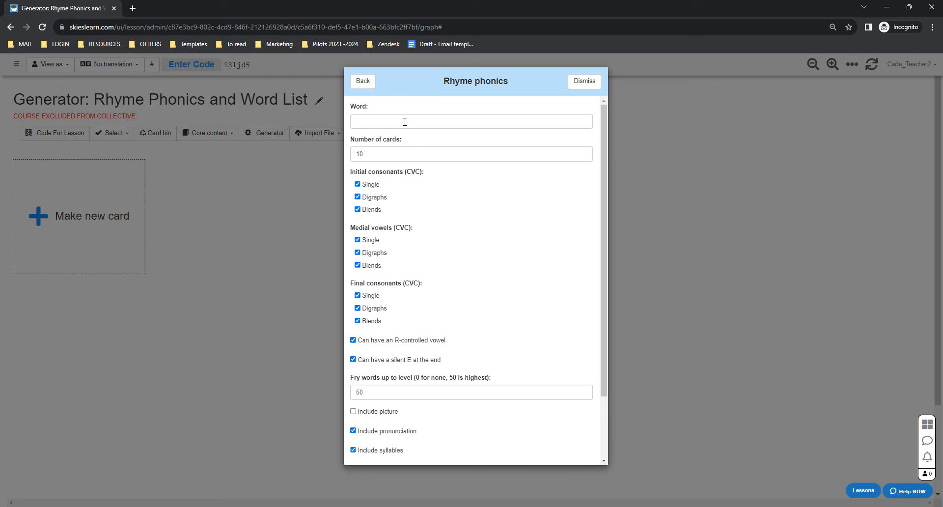
left_click(471, 120)
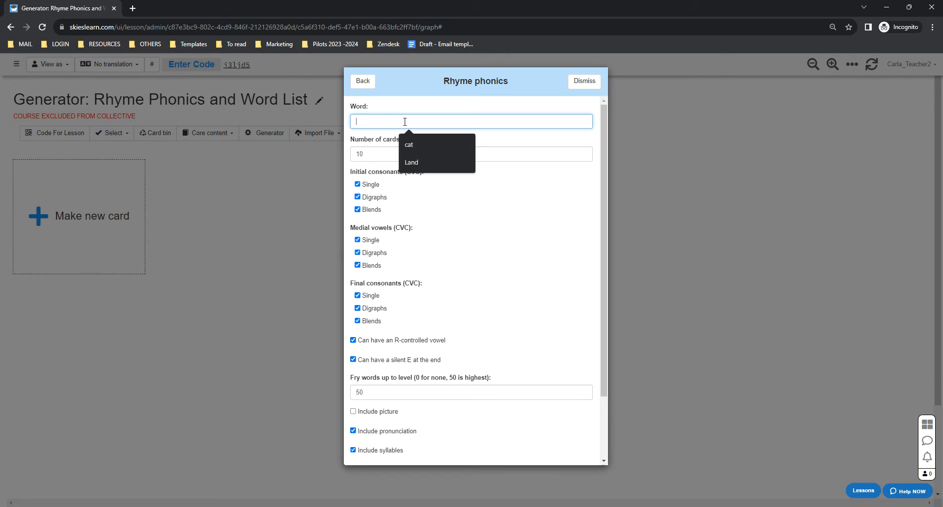
type("Bay")
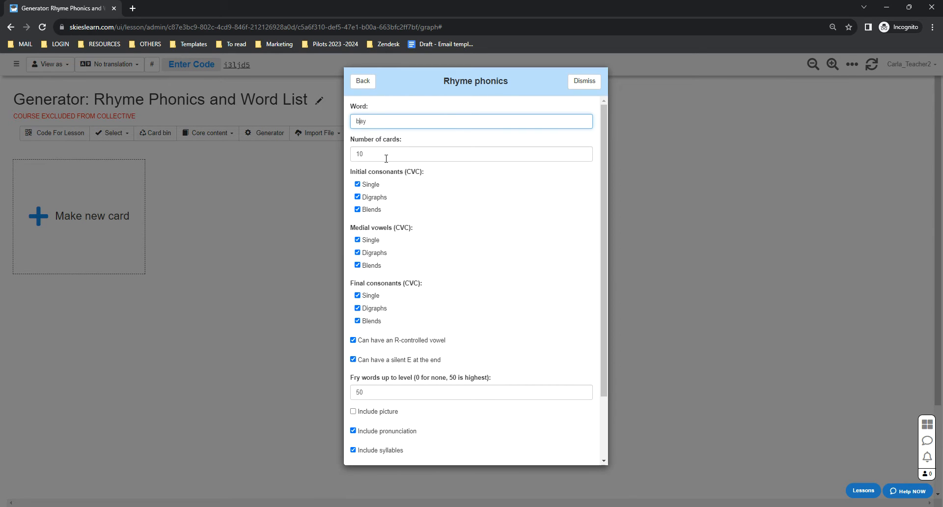
mouse_move(383, 154)
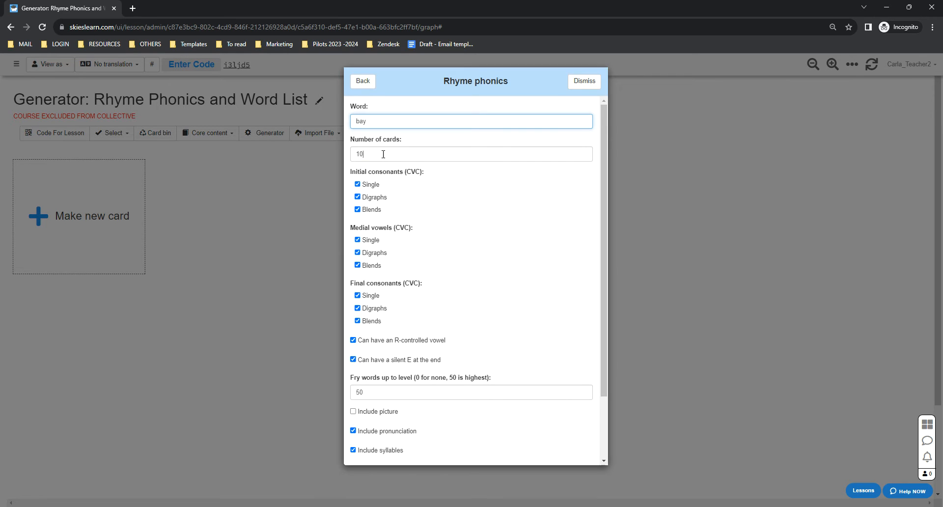
left_click(470, 153)
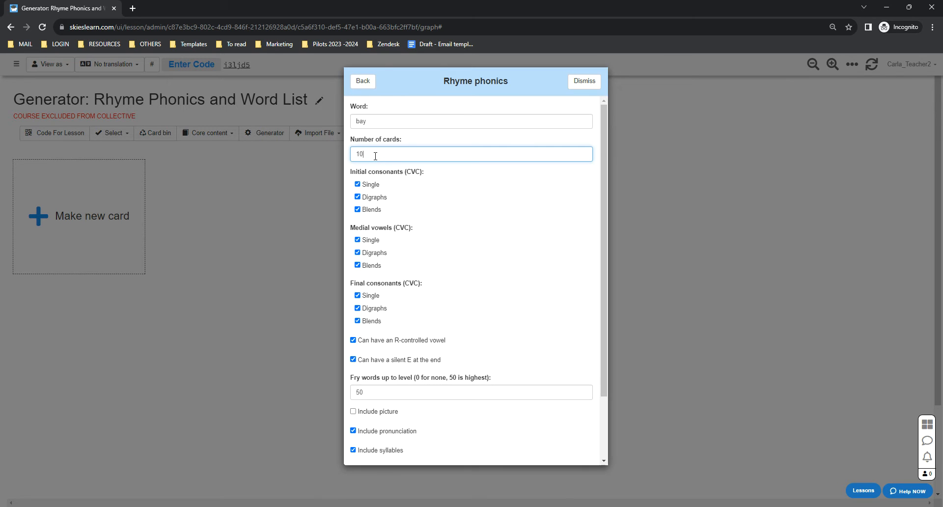
mouse_move(370, 117)
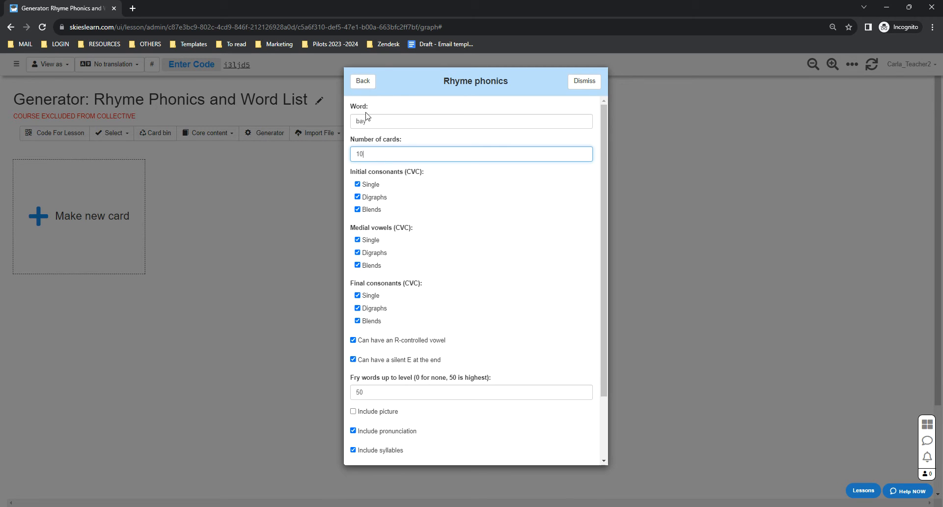
double_click(361, 121)
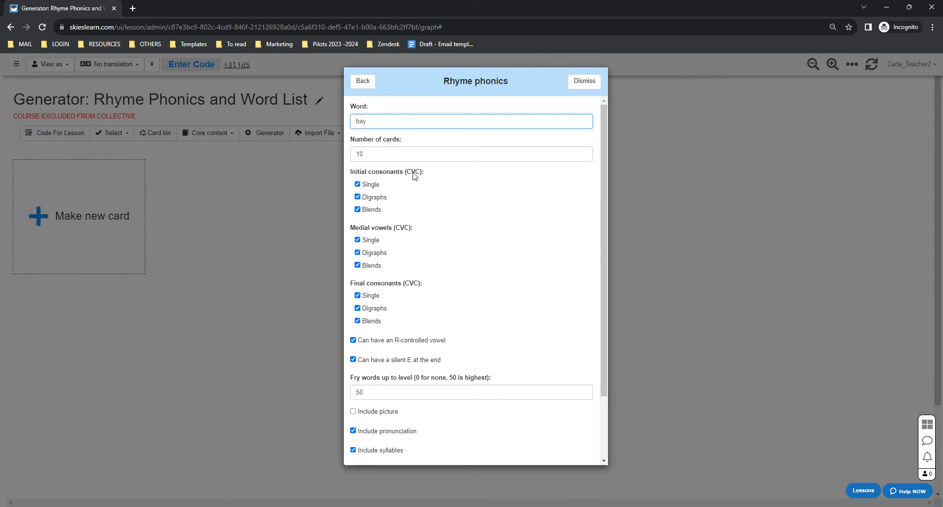
left_click(472, 121)
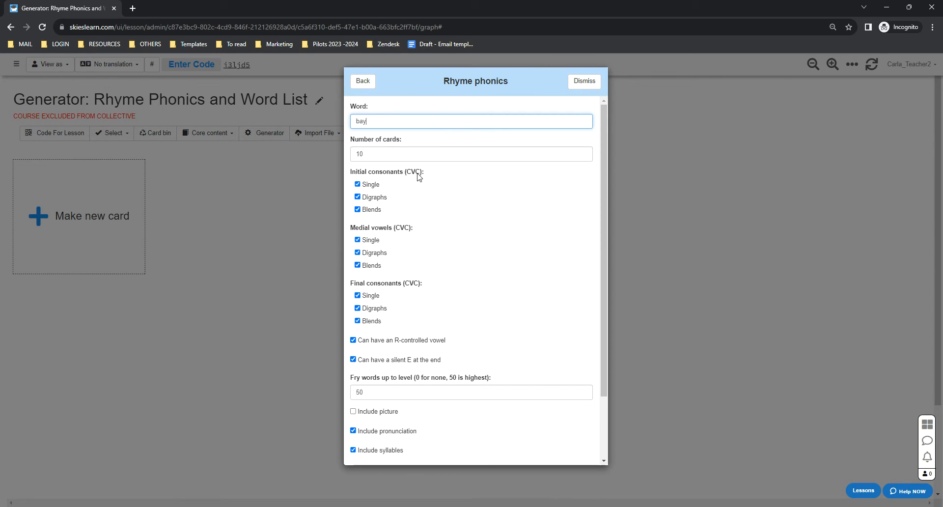
mouse_move(410, 175)
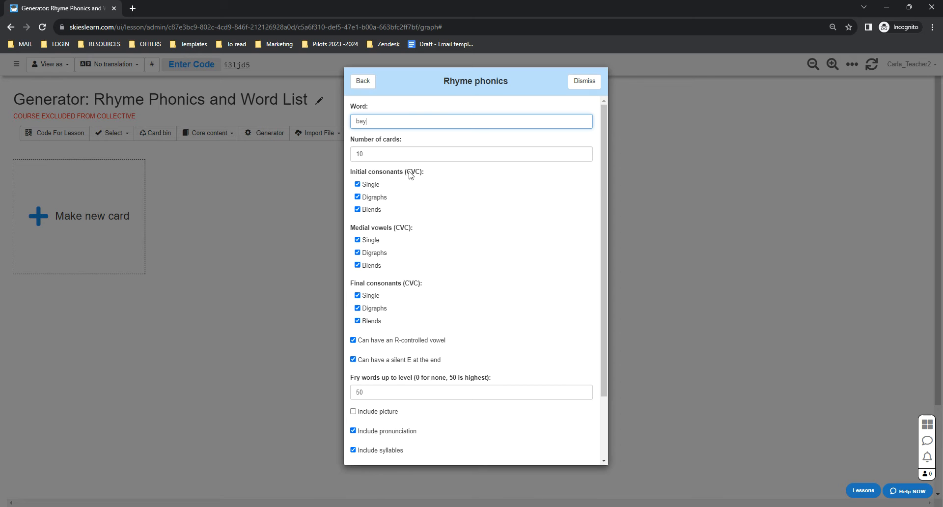
mouse_move(395, 278)
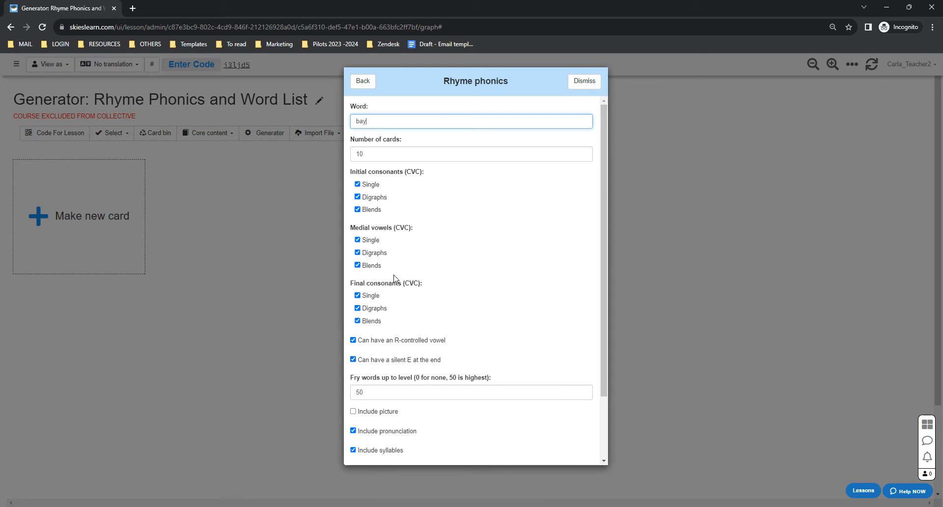
Review the Fry words level, enable Include picture and let students attach Audio
scroll("down", 3)
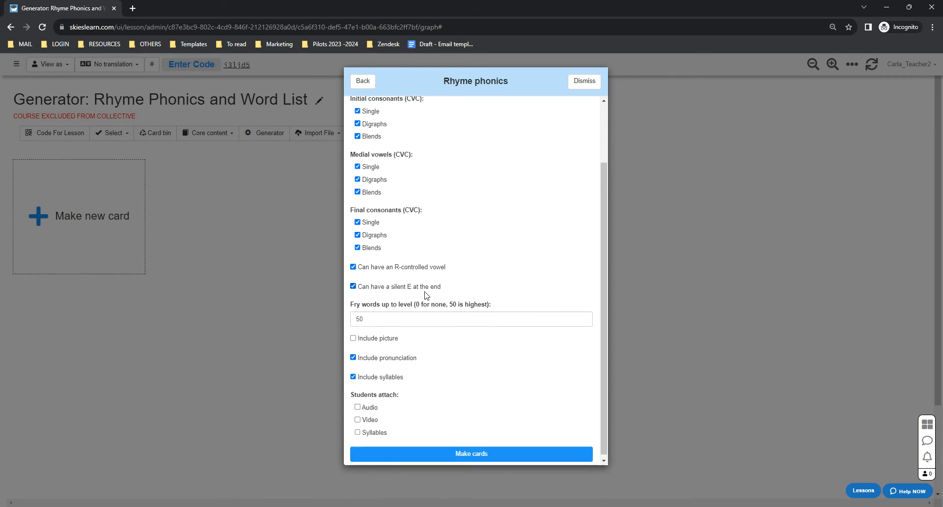
scroll("down", 3)
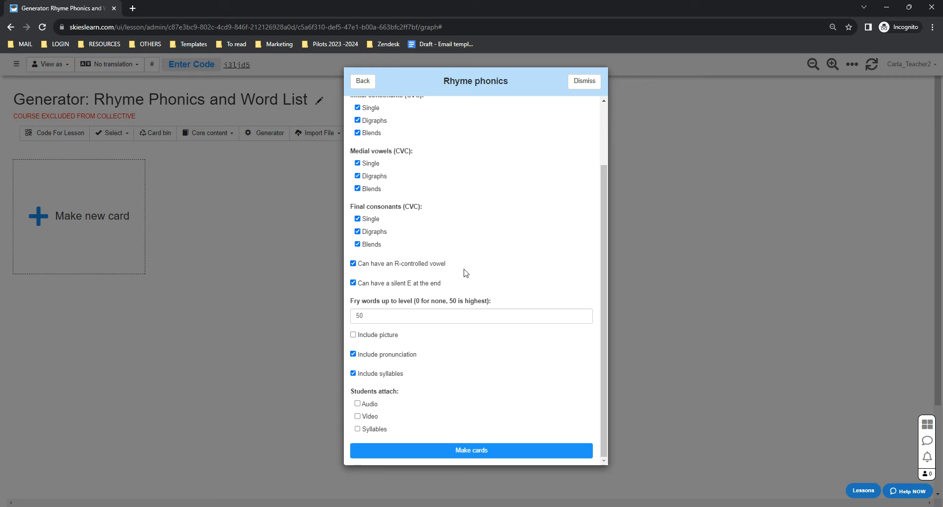
mouse_move(436, 287)
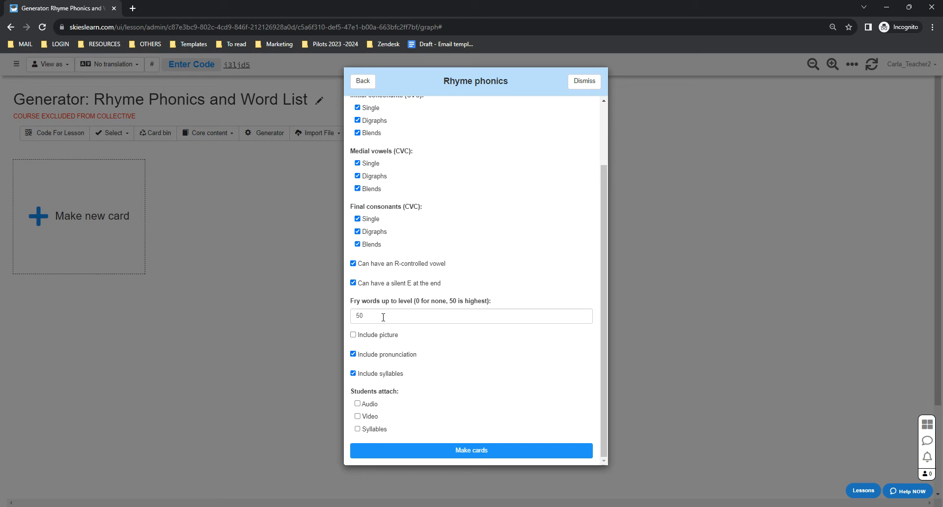
left_click(384, 315)
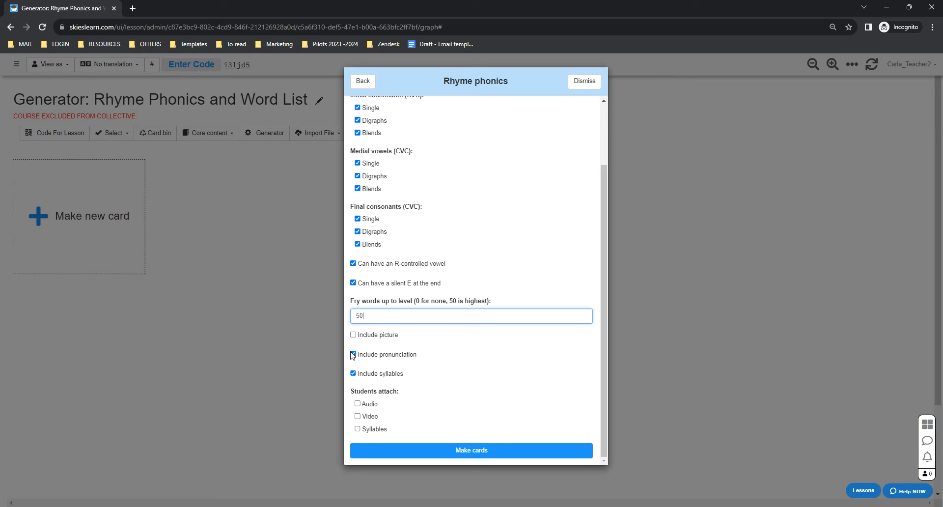
left_click(354, 335)
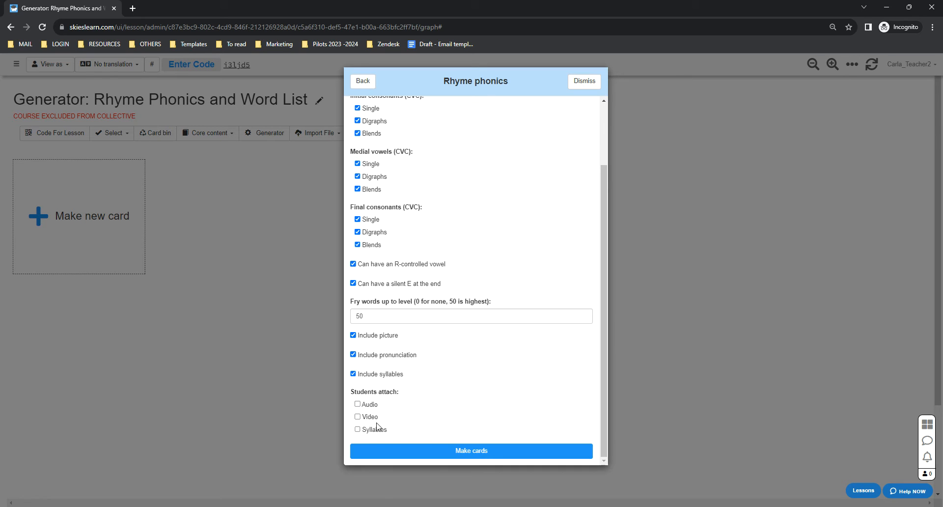
left_click(358, 404)
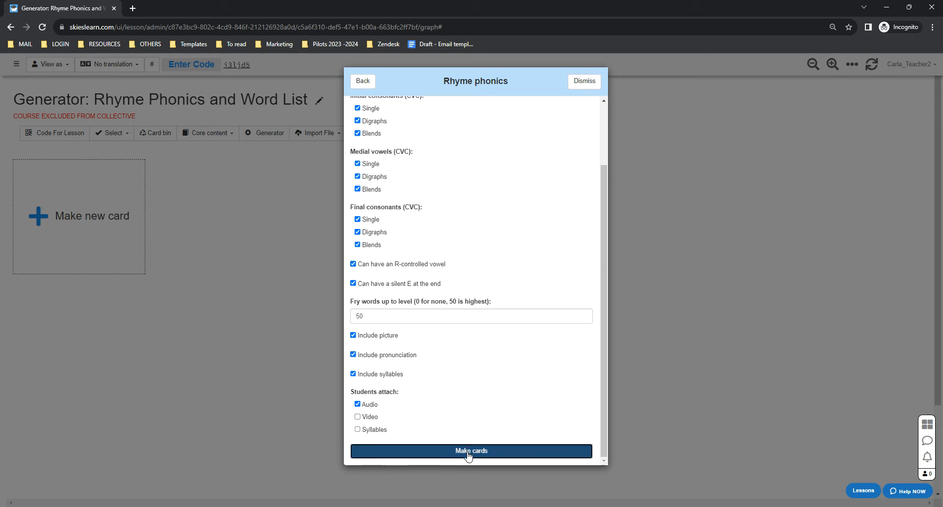
Generate the Rhyme phonics cards into the lesson and move down to the Make new card tile
left_click(470, 450)
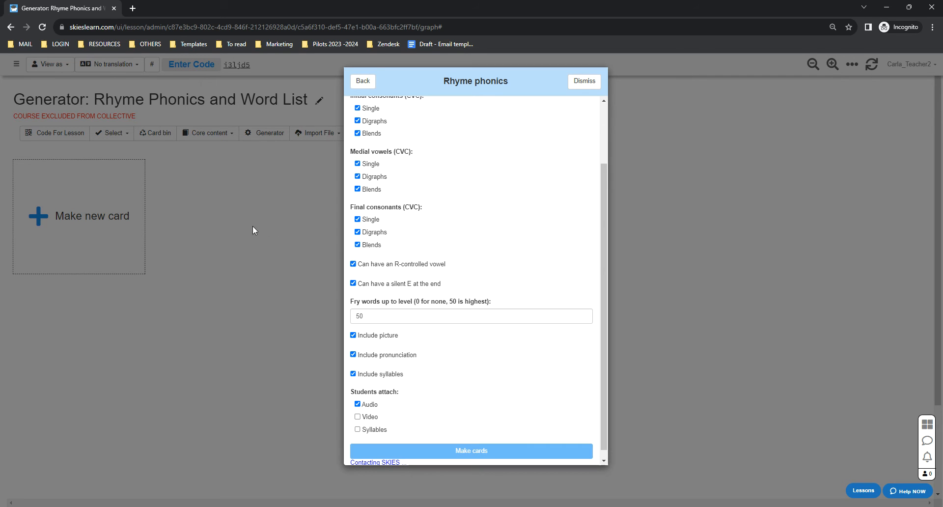
mouse_move(134, 370)
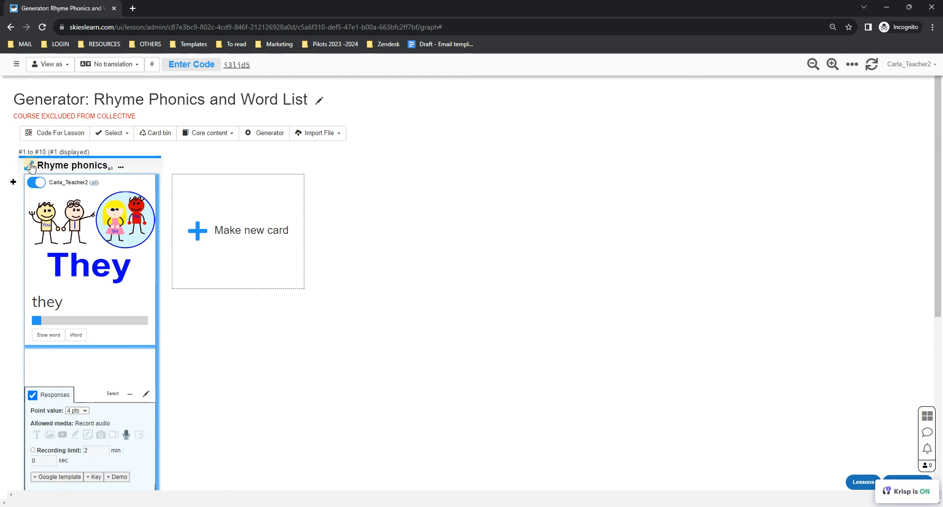
scroll("down", 3)
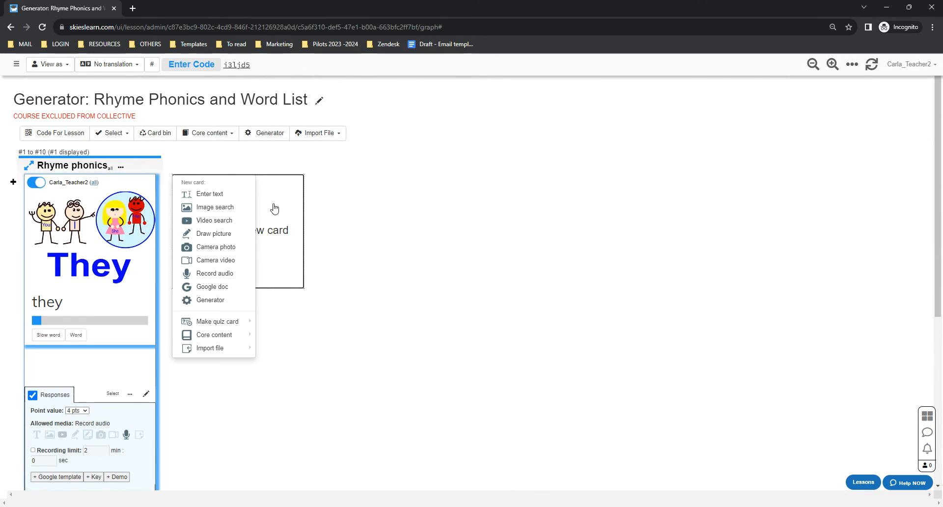
mouse_move(210, 300)
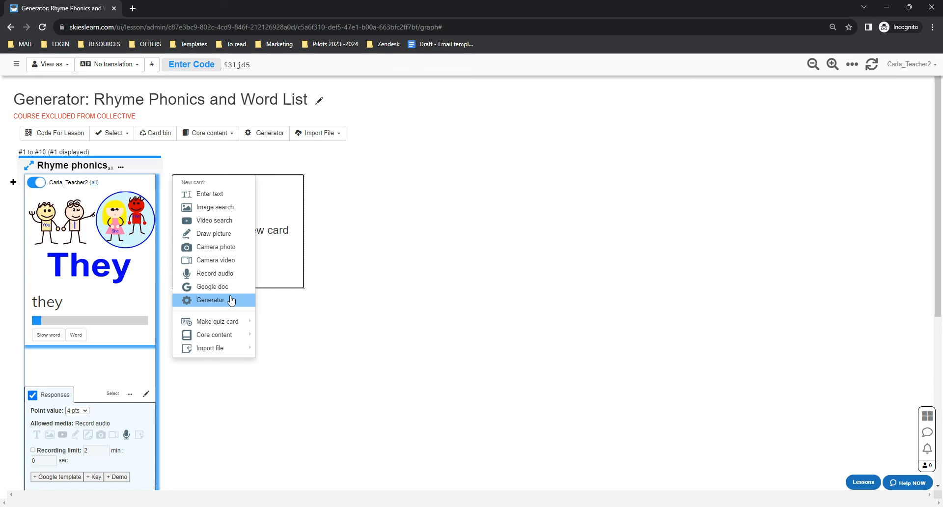
Start a Rhyme word list generator with the word 'bay', leaving Number of words at 20
left_click(210, 300)
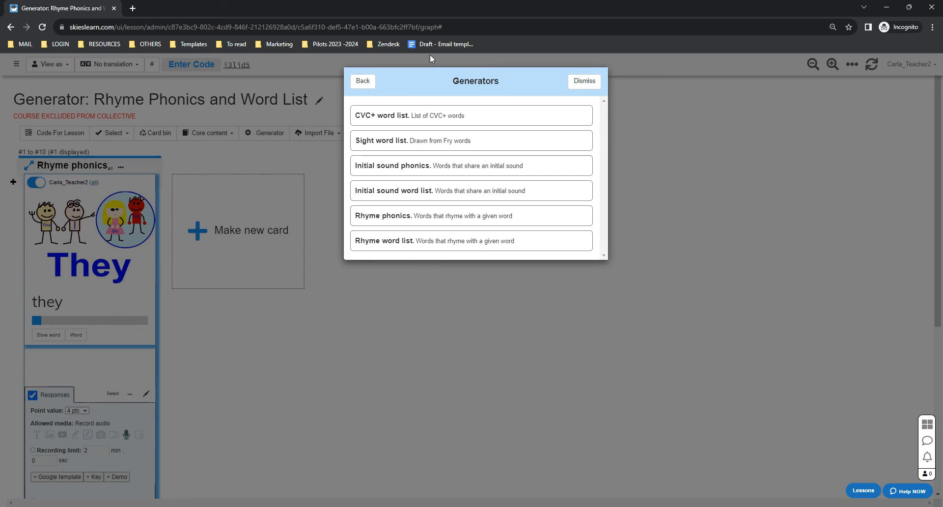
mouse_move(420, 246)
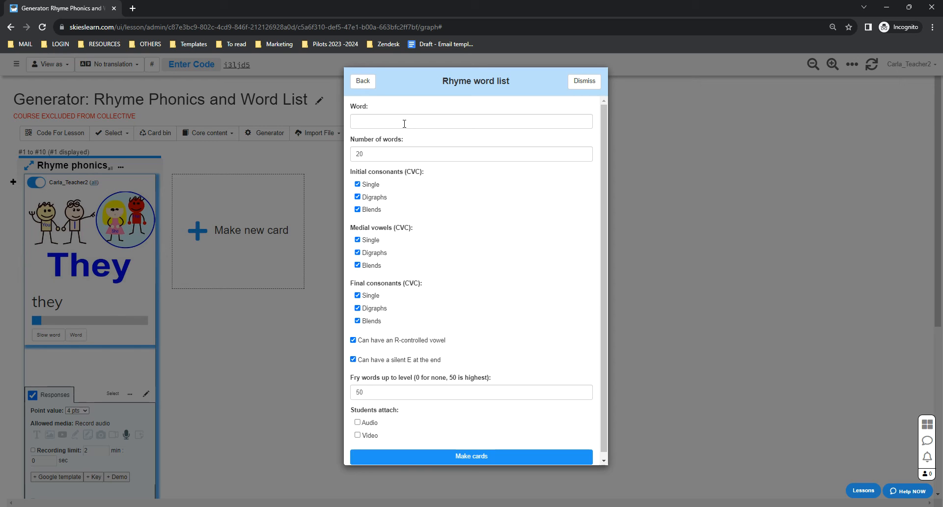
left_click(471, 121)
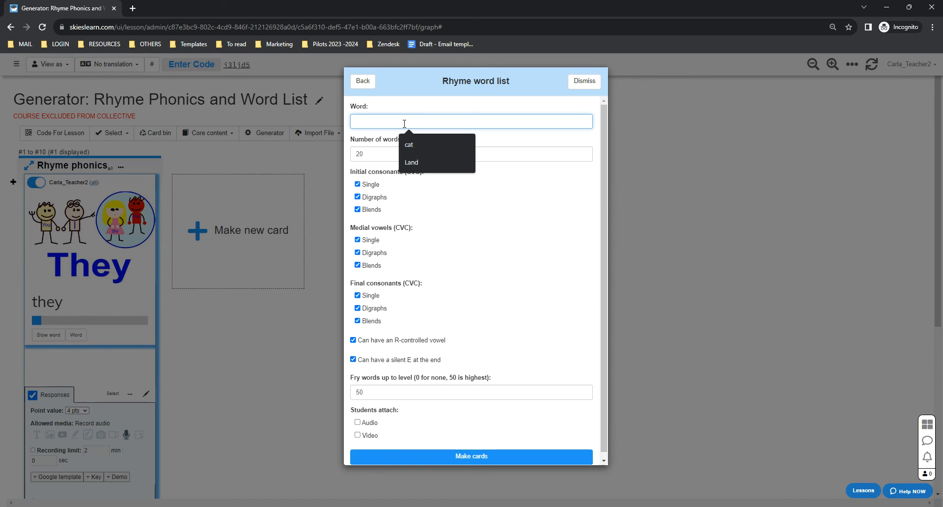
type("bay")
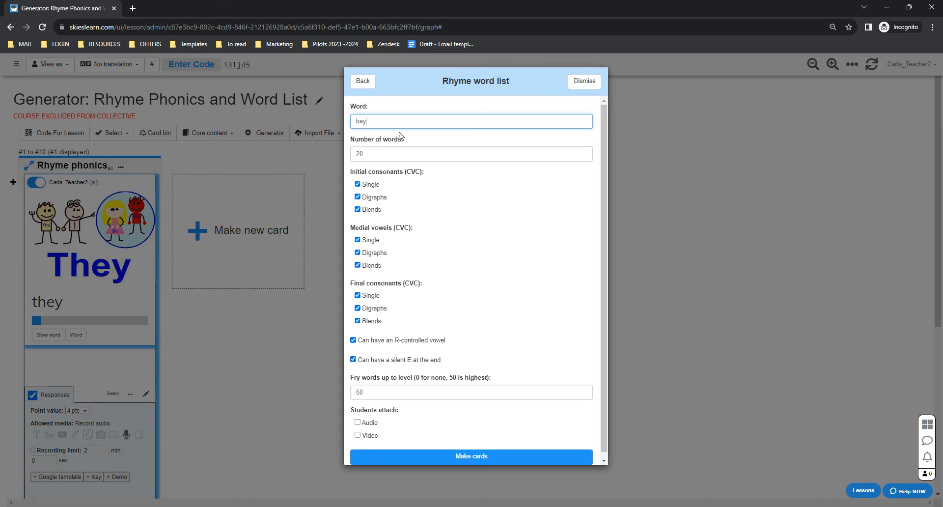
left_click(471, 153)
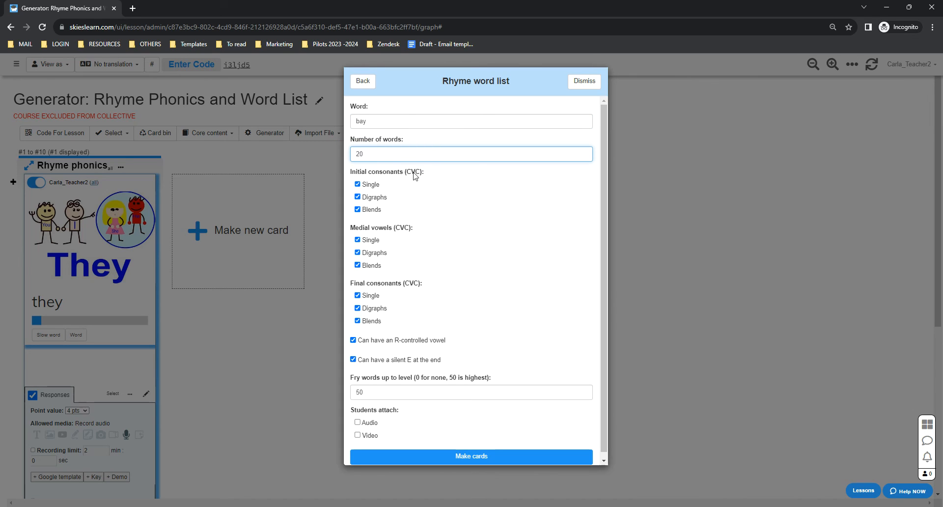
mouse_move(409, 175)
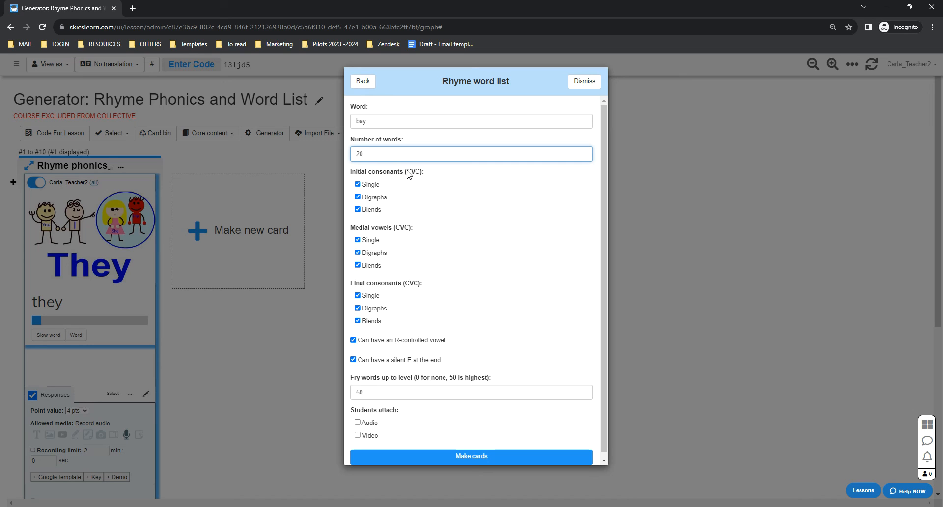
mouse_move(401, 328)
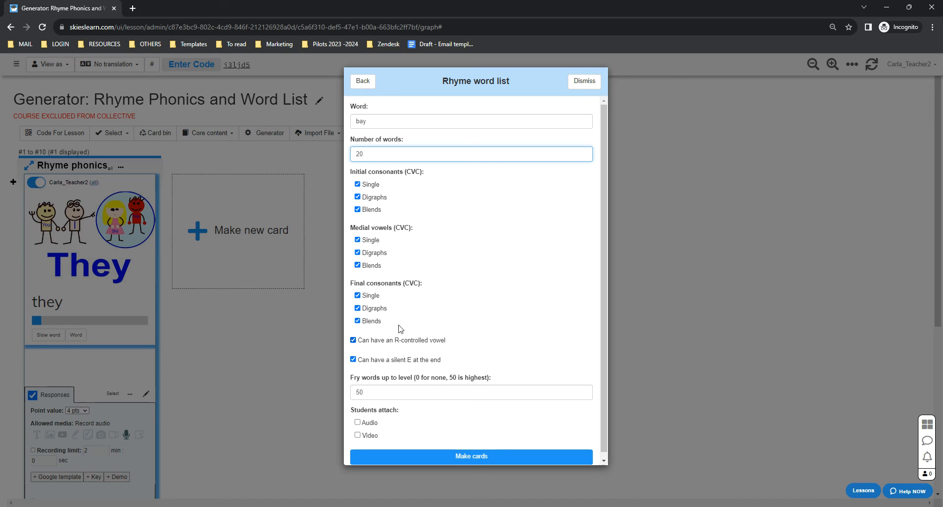
mouse_move(409, 392)
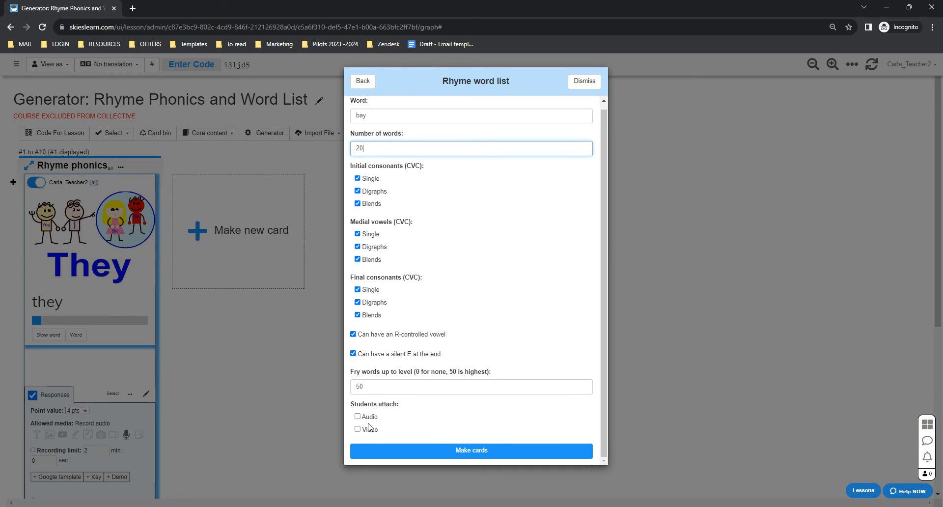
mouse_move(363, 424)
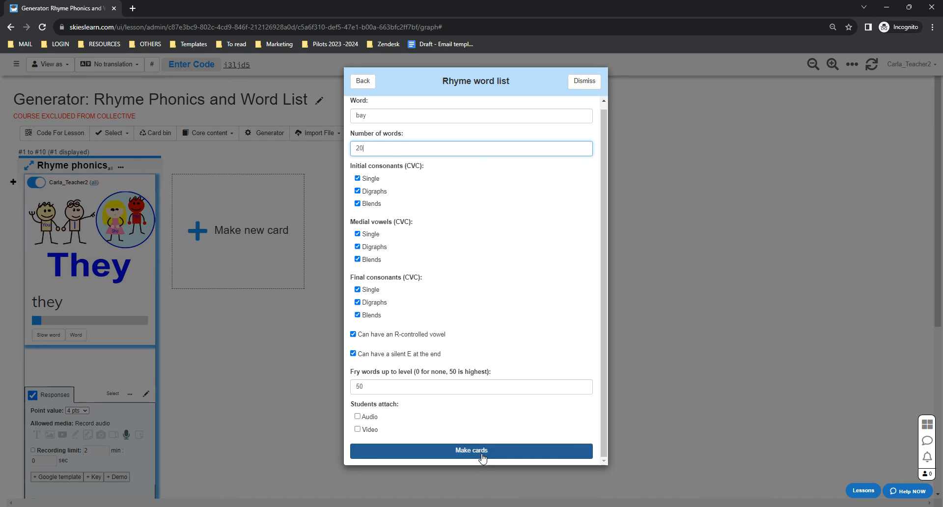
Make the Rhyme word list card so twenty 'bay' rhymes appear beside the phonics stack
left_click(471, 450)
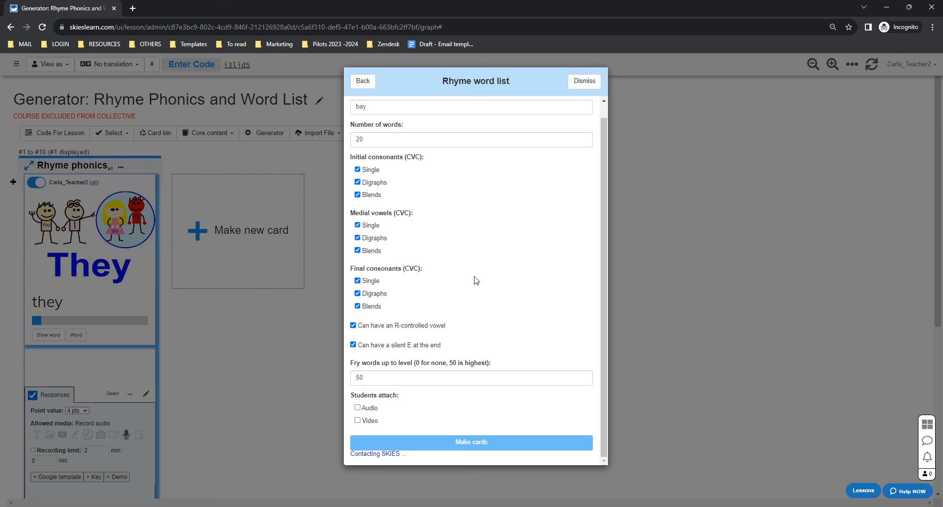
left_click(472, 441)
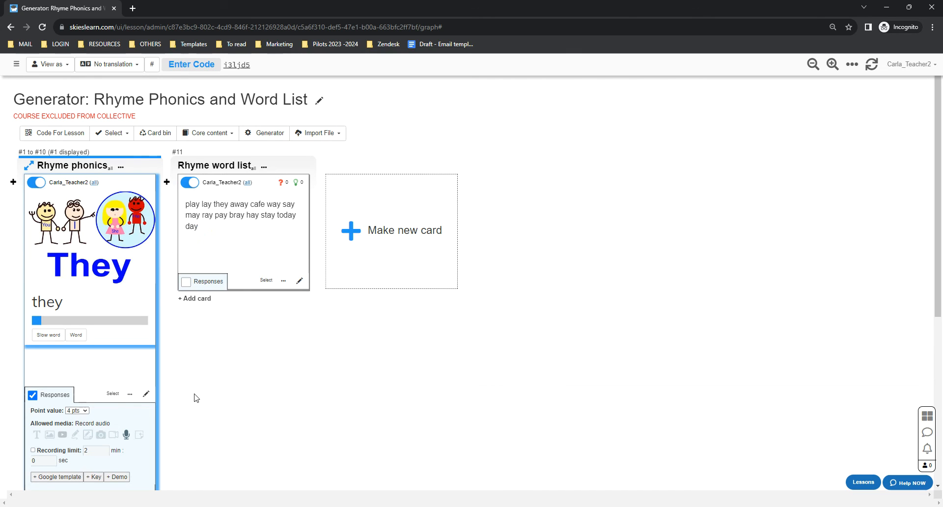
mouse_move(233, 231)
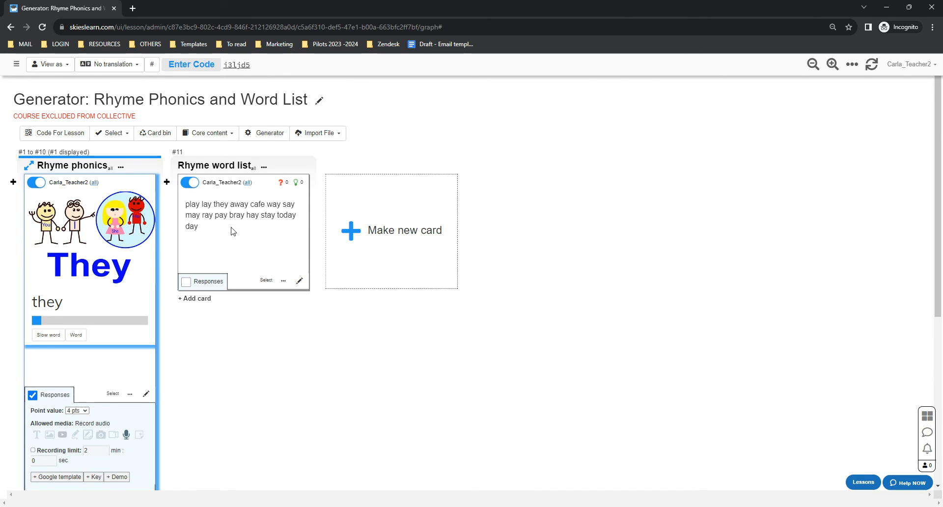
mouse_move(304, 380)
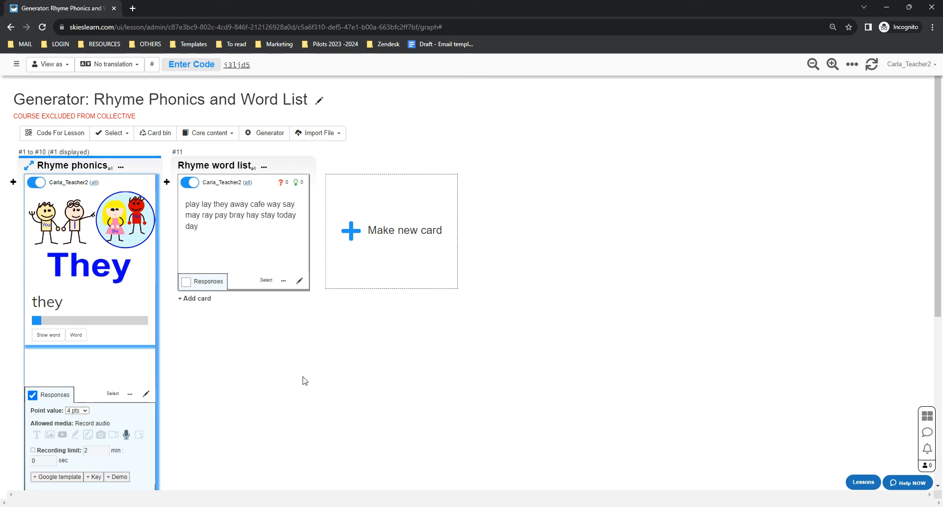